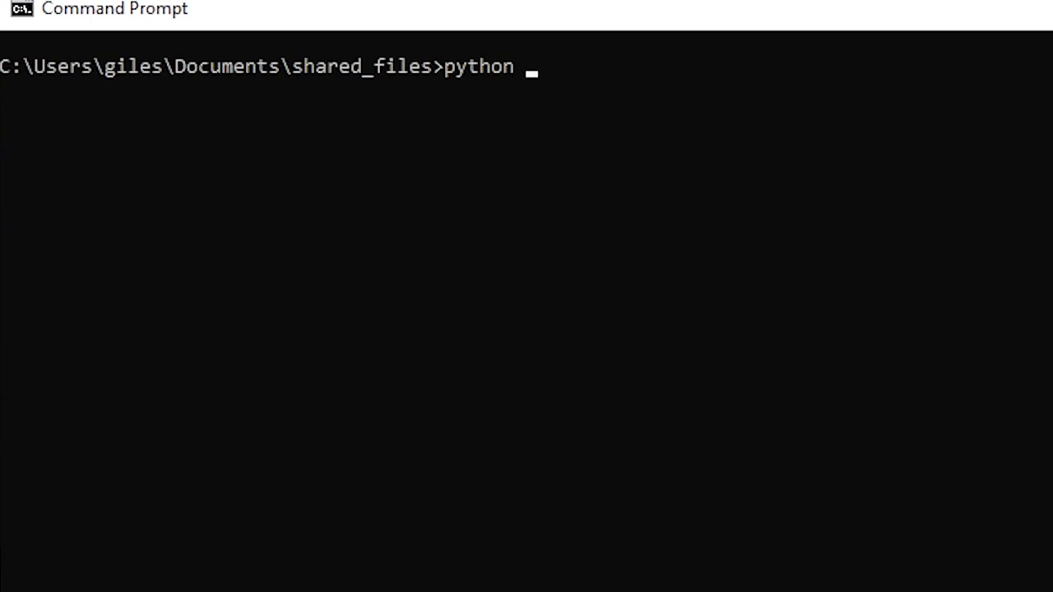
{"action": "type", "text": "-m"}
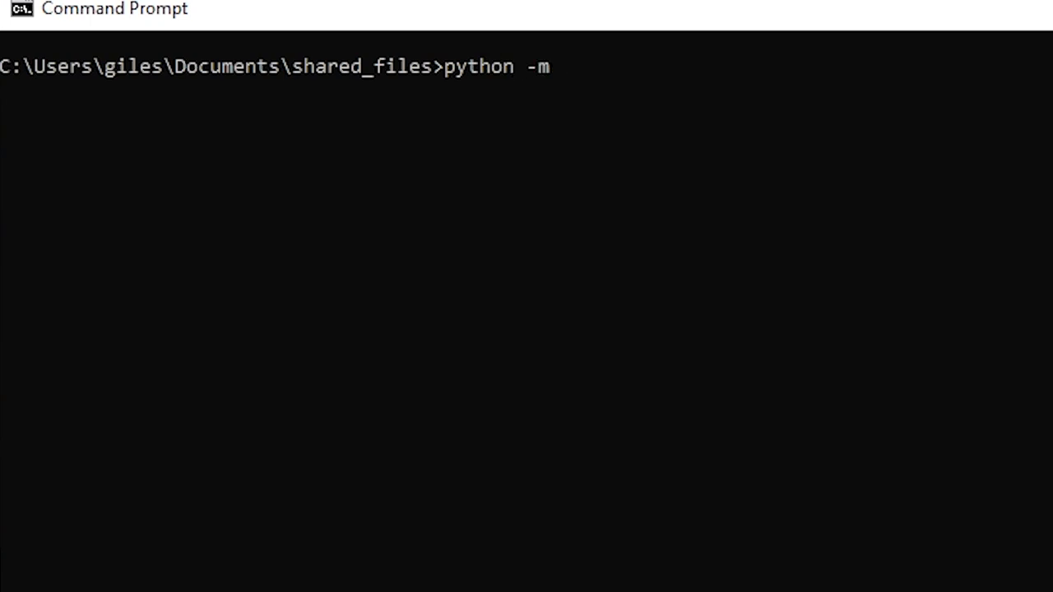
{"action": "type", "text": "htt"}
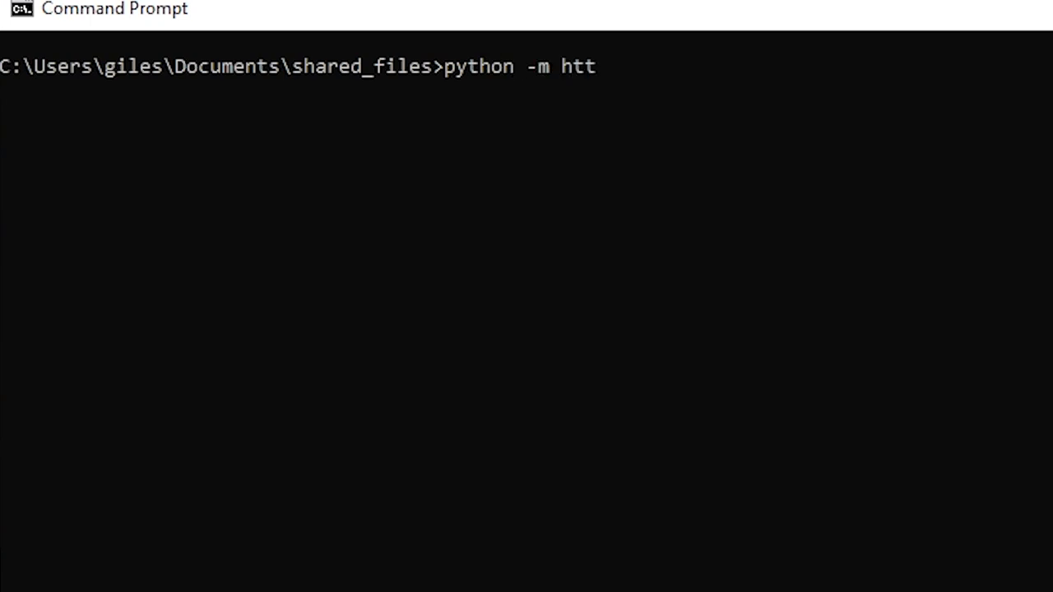
{"action": "type", "text": "p.server"}
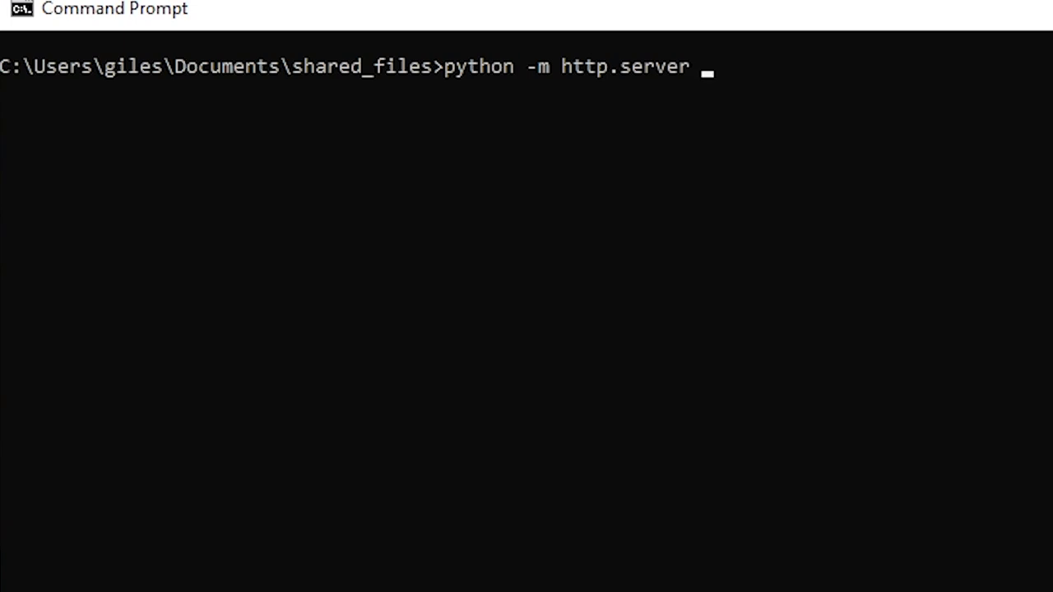
{"action": "type", "text": "8000"}
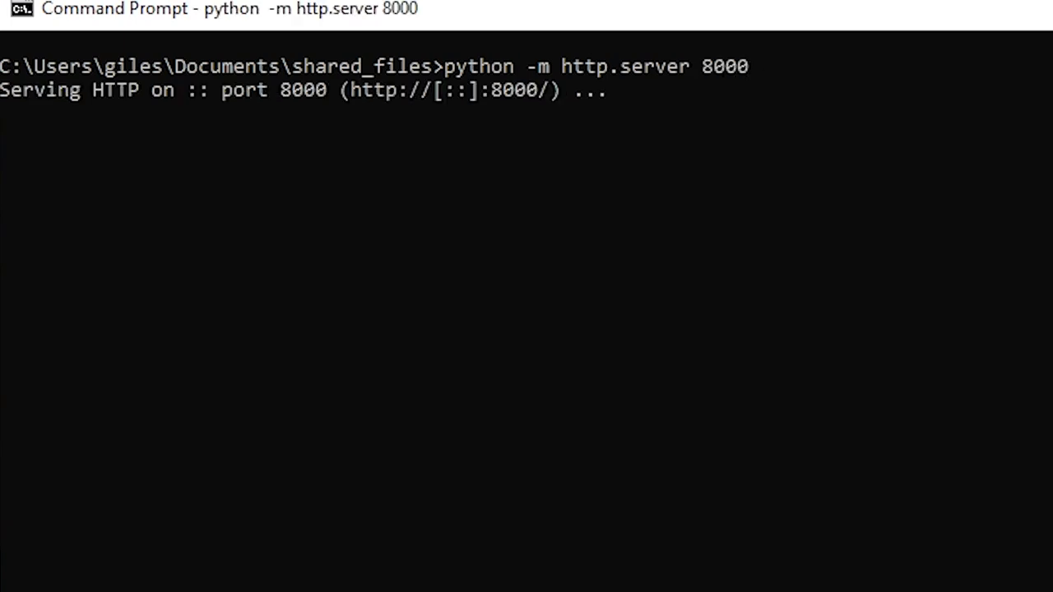